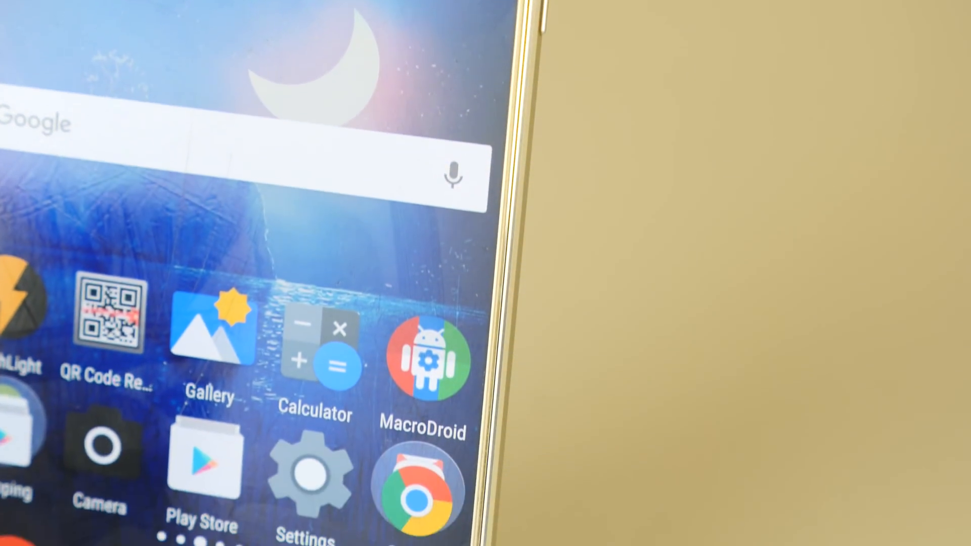
Step: Launch MacroDroid from the Android home screen
click(422, 359)
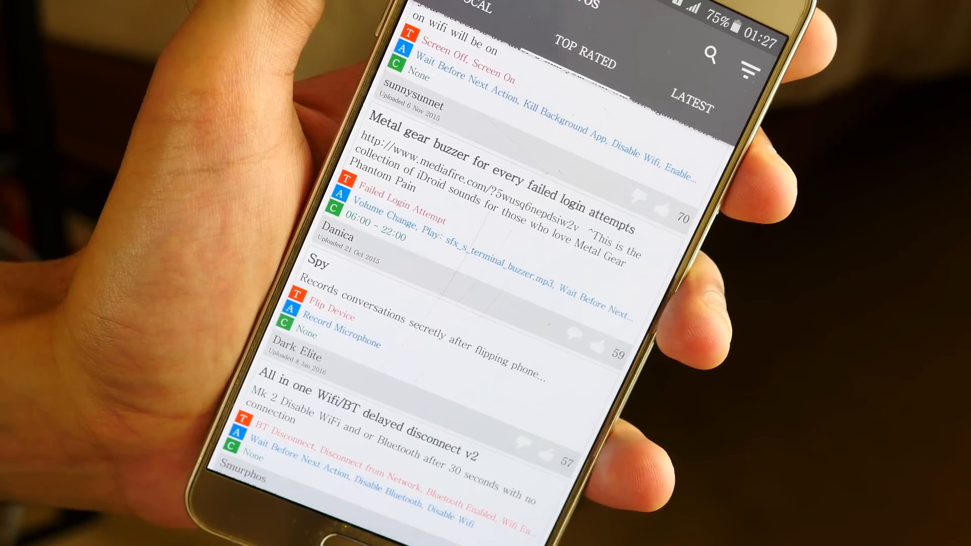
Step: Scroll through the Top Rated community macro templates
scroll(down, 3)
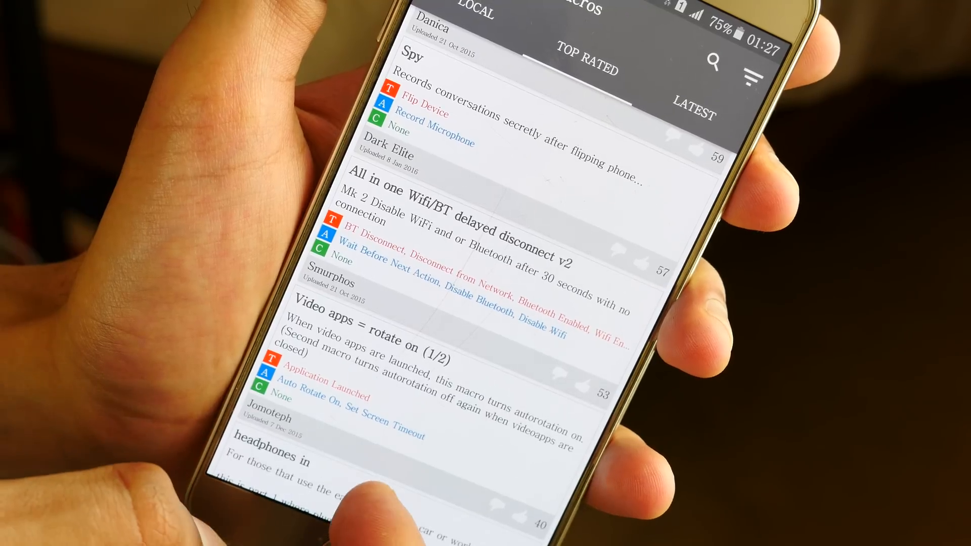
scroll(down, 3)
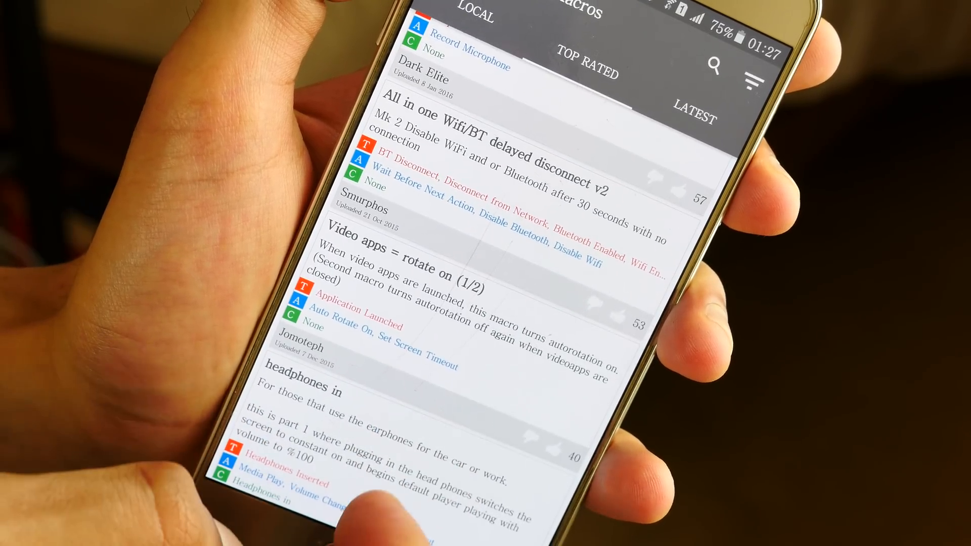
scroll(down, 3)
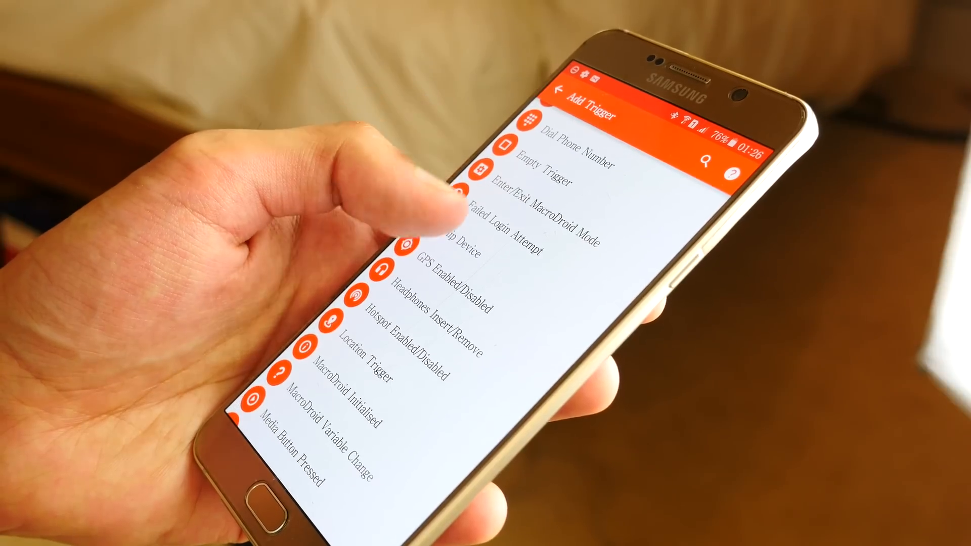
Step: Scroll down the Add Trigger list to reach Screen On/Off
scroll(down, 3)
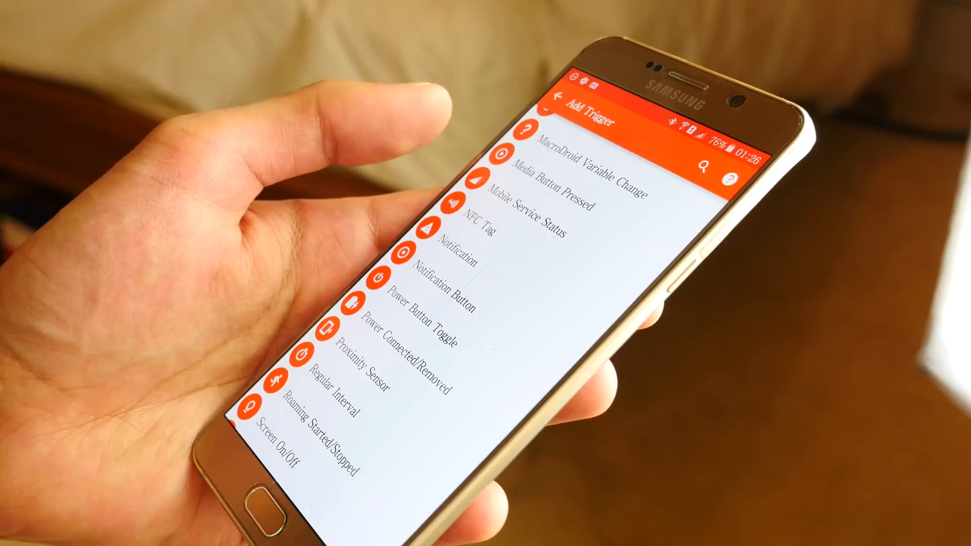
scroll(down, 3)
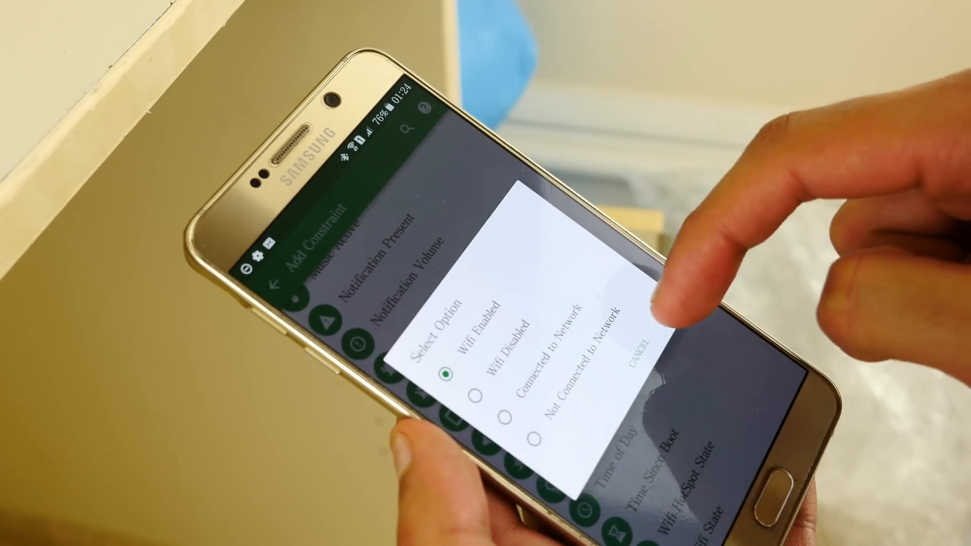
Step: Add the Wifi Enabled constraint to the Ultimate Power Saver macro
click(443, 376)
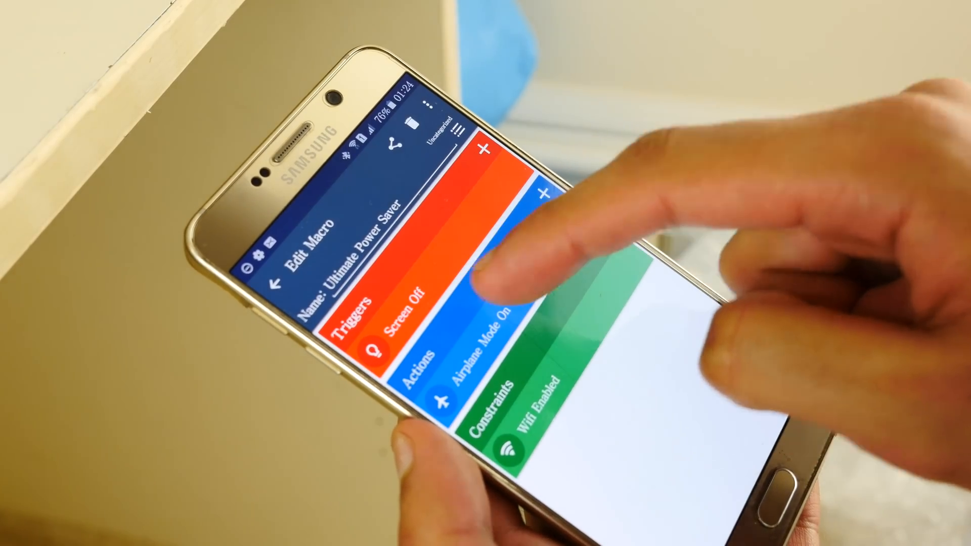